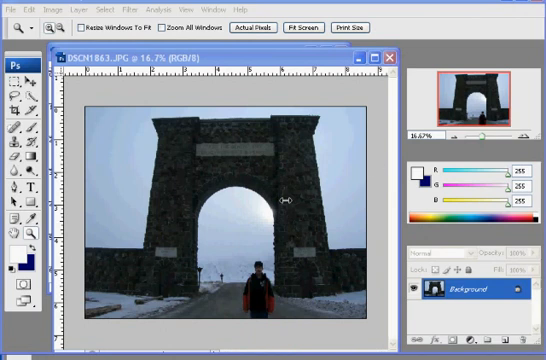
mouse_move(284, 200)
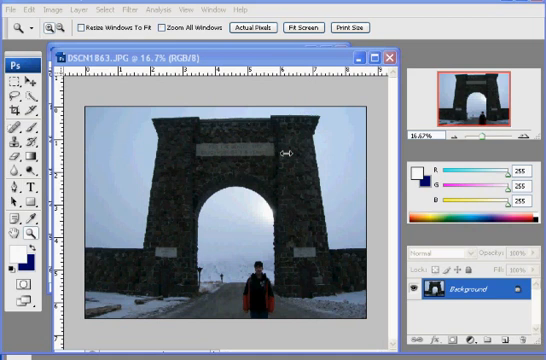
mouse_move(288, 330)
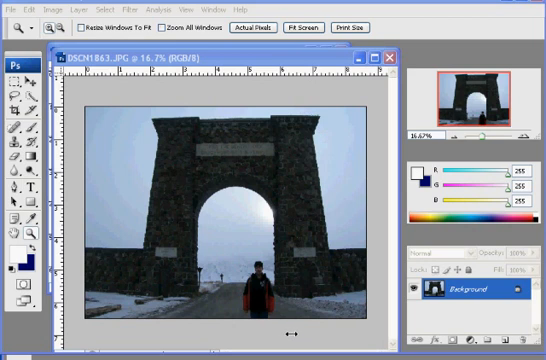
mouse_move(296, 332)
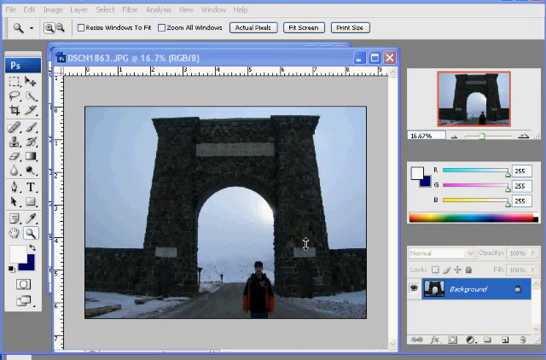
mouse_move(298, 238)
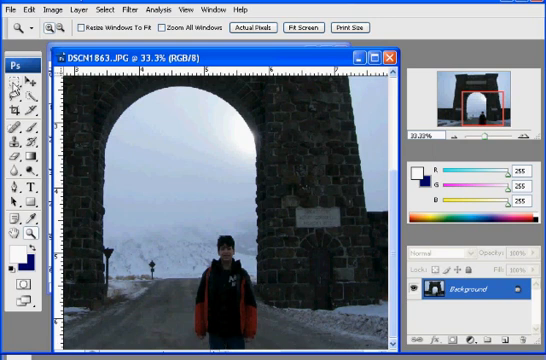
- Select a rectangle around the boy, copy it, and start a new document from the clipboard
left_click(12, 84)
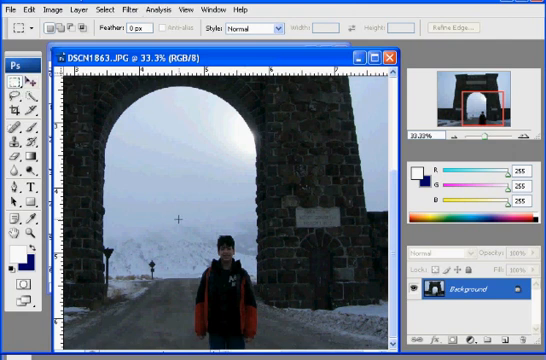
left_click_drag(178, 212, 274, 348)
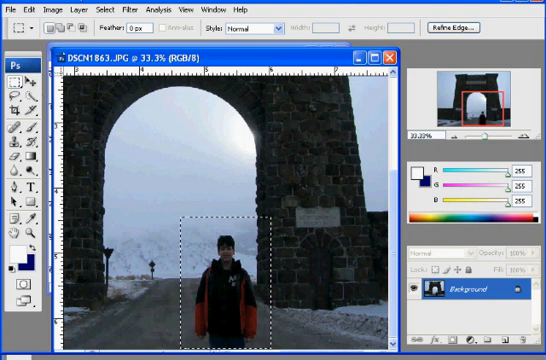
left_click(12, 6)
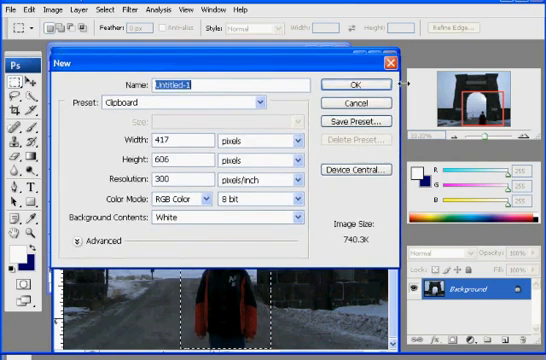
- Create the new document, paste the boy cutout, and erase a spot of sky at top left
left_click(348, 84)
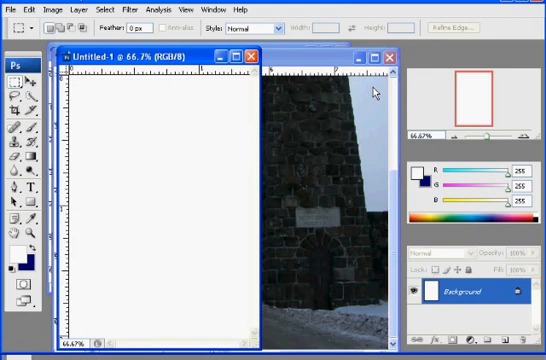
left_click(34, 4)
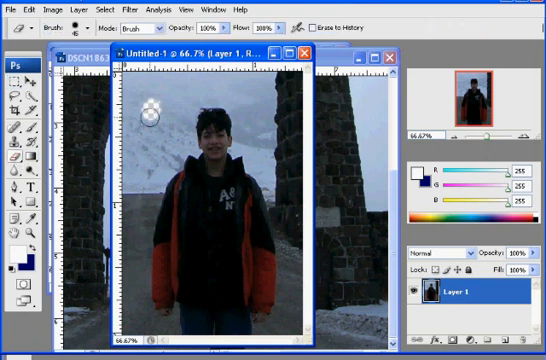
left_click(146, 118)
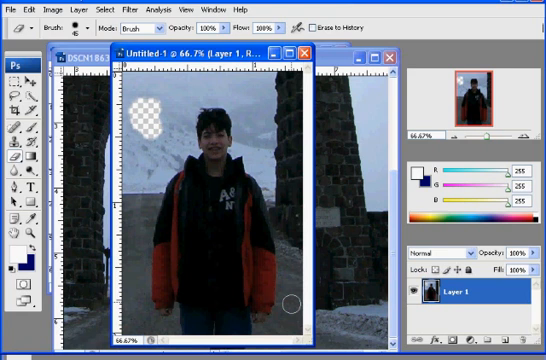
mouse_move(244, 224)
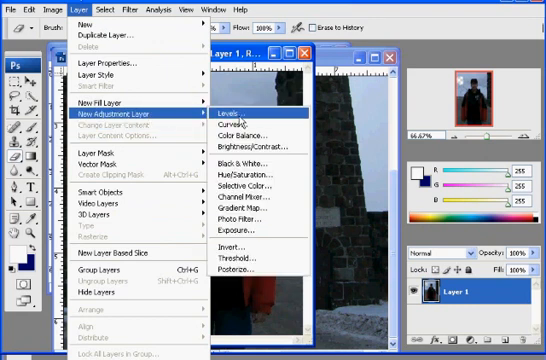
- Add a Levels adjustment layer with midtones raised to about 1.26 to lighten the cutout
left_click(36, 8)
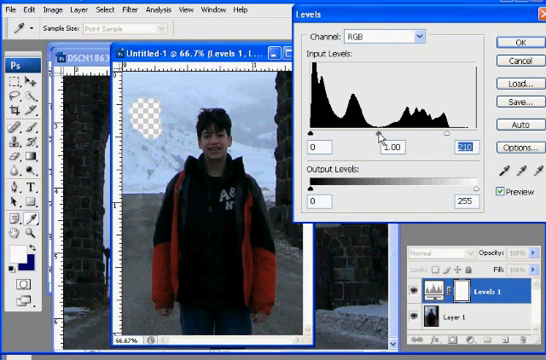
left_click_drag(388, 132, 396, 132)
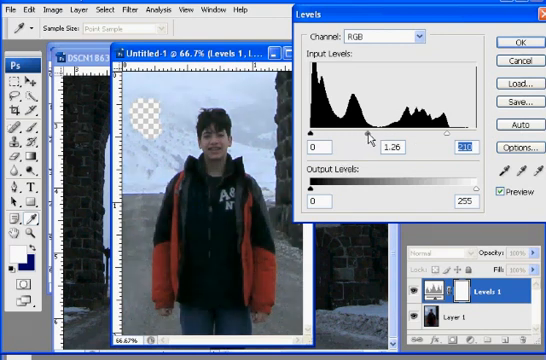
left_click_drag(360, 132, 364, 132)
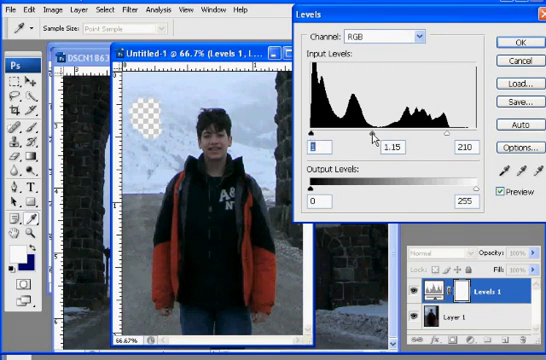
left_click(516, 44)
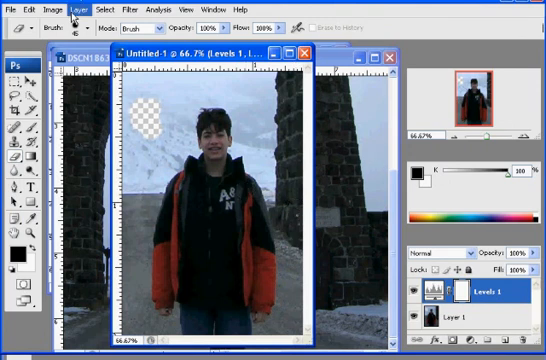
- Add a colorized Hue/Saturation adjustment for a reddish sepia tint, then select Layer 1
left_click(76, 8)
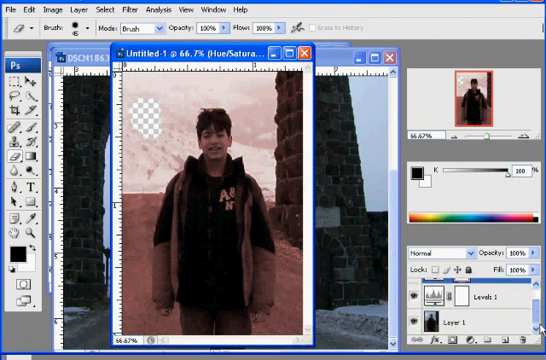
mouse_move(468, 148)
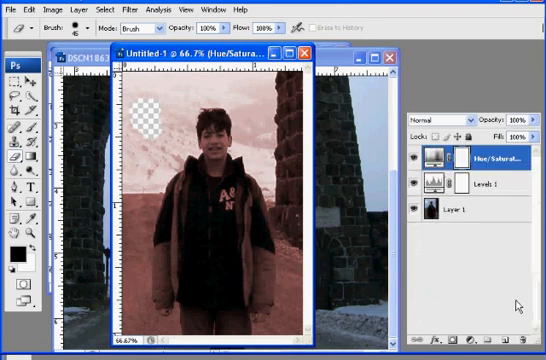
left_click(468, 212)
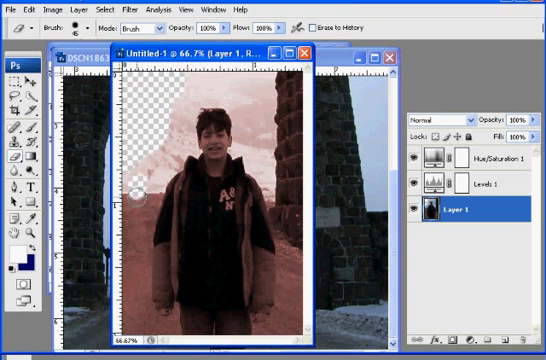
- Erase sky left of the boy's head and crop the canvas tighter around him
left_click_drag(140, 200, 218, 76)
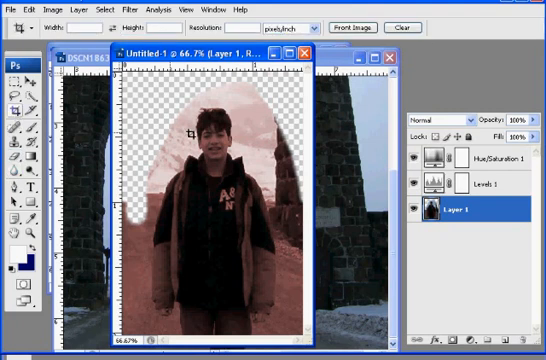
left_click_drag(188, 128, 270, 324)
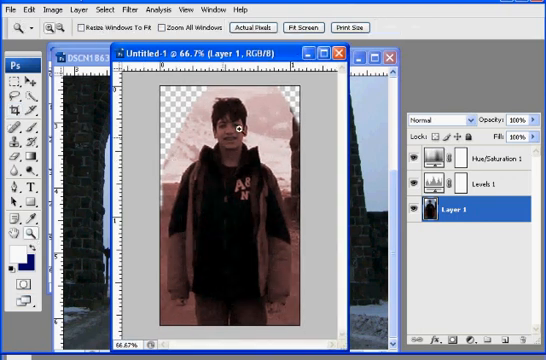
- At 300% zoom, erase the background along the boy's hair, face and shoulder edges to transparency
left_click(244, 128)
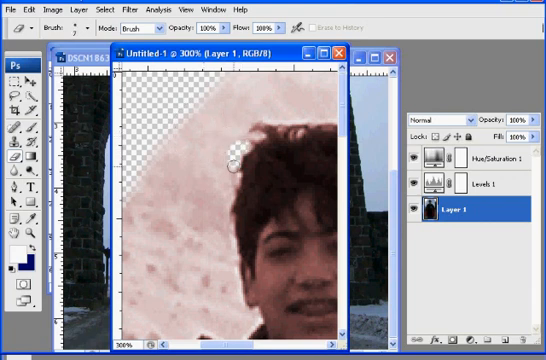
left_click_drag(236, 164, 224, 228)
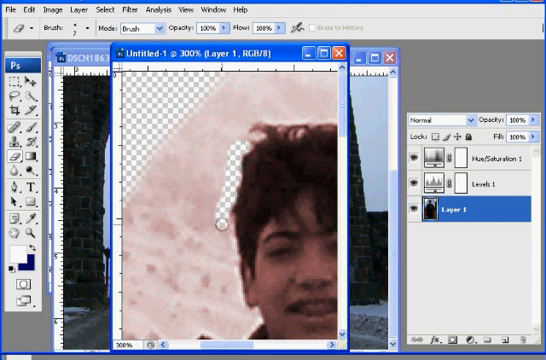
left_click_drag(218, 222, 228, 272)
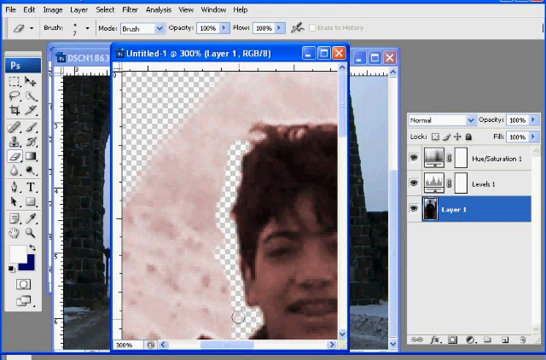
left_click_drag(236, 312, 244, 148)
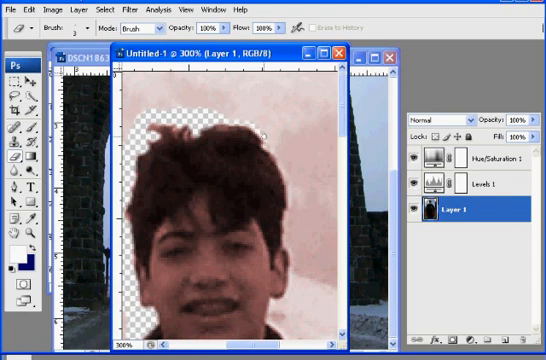
mouse_move(270, 136)
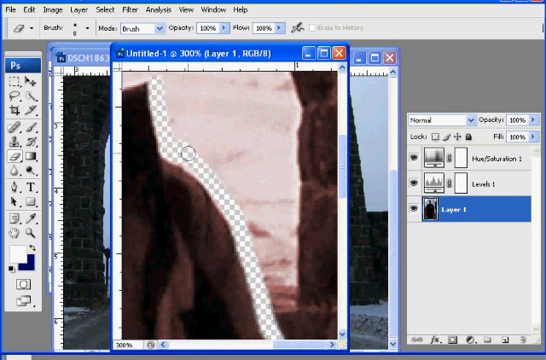
left_click_drag(190, 150, 248, 228)
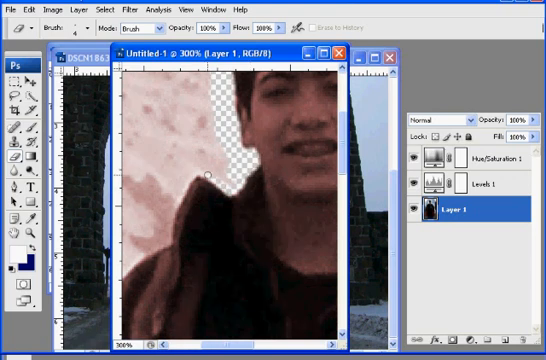
left_click_drag(204, 176, 170, 224)
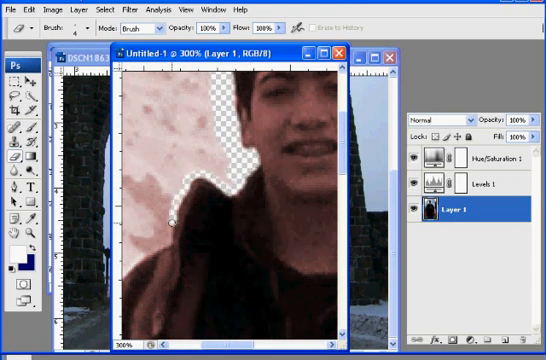